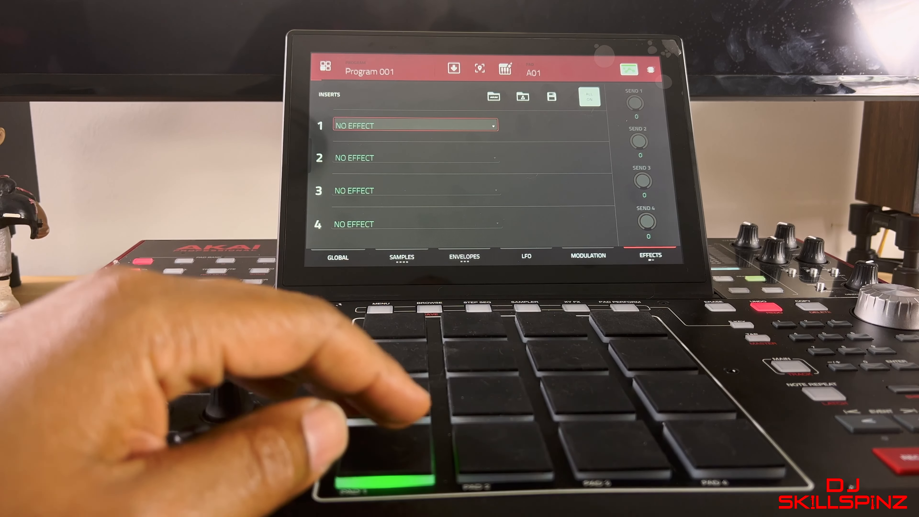
Choose an AIR insert effect for the Insert 1 slot of pad A01.
left_click(413, 125)
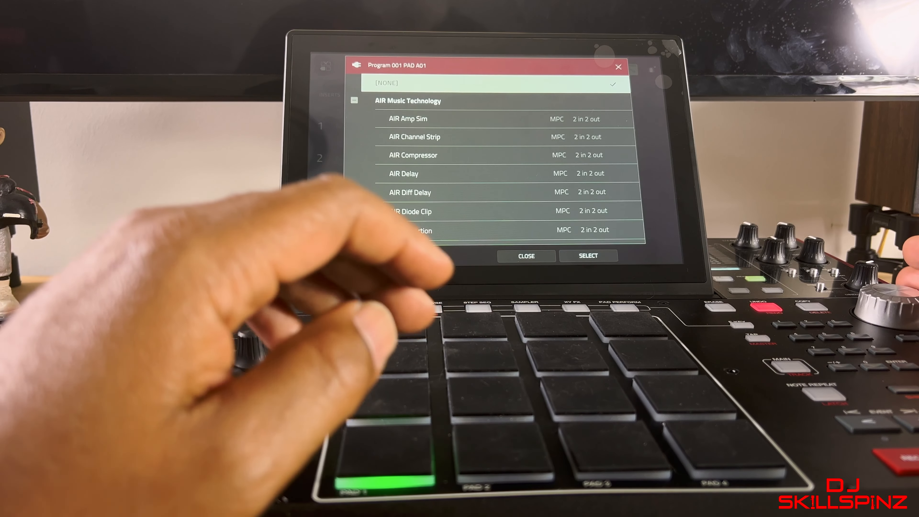
left_click(425, 174)
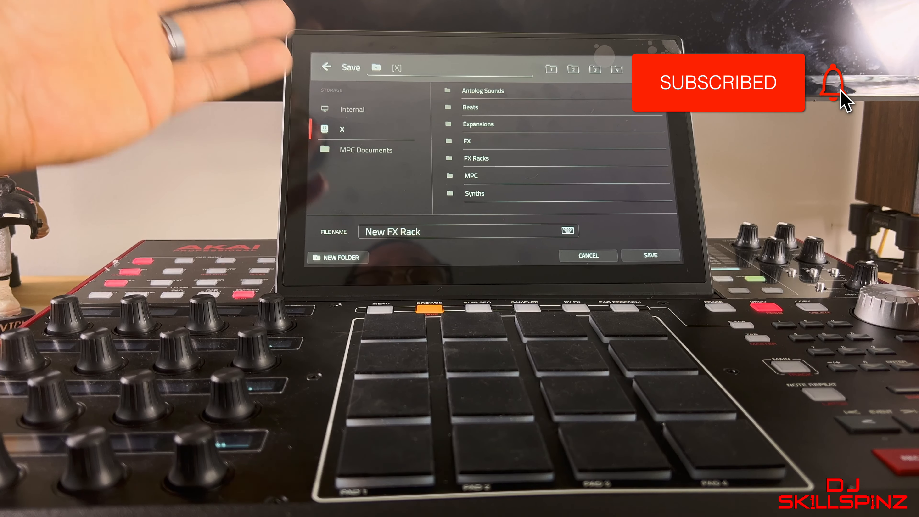
Create the FX Rack 2 folder on drive X and save the rack there as Flavor Flav.
left_click(339, 258)
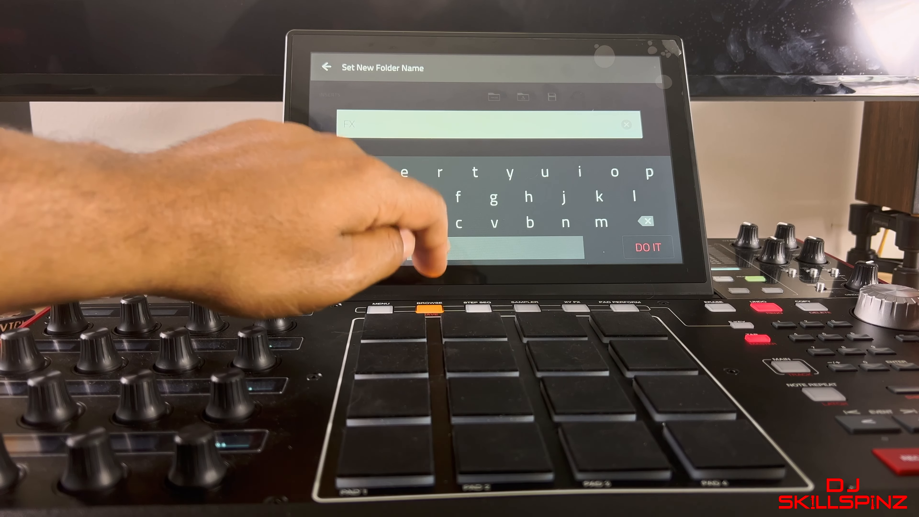
left_click(648, 247)
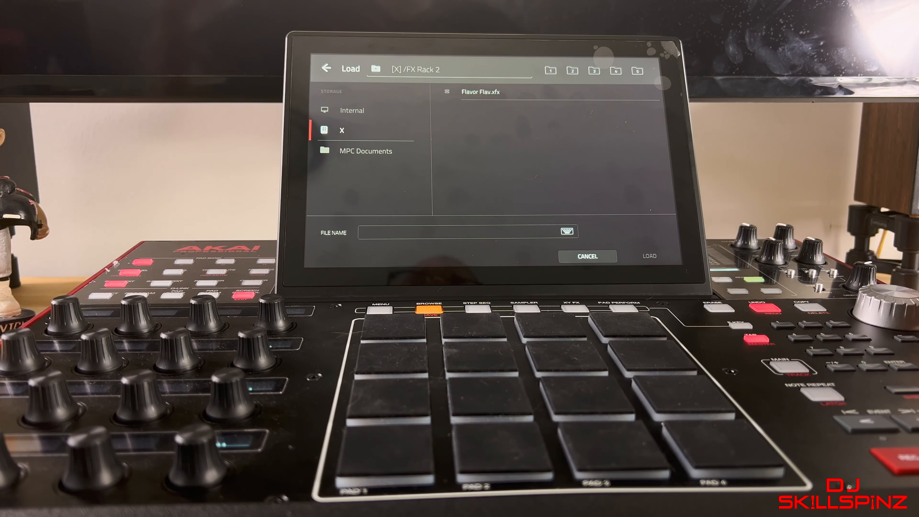
Select Flavor Flav.xfx in [X]/FX Rack 2 and load it onto the pad.
left_click(649, 256)
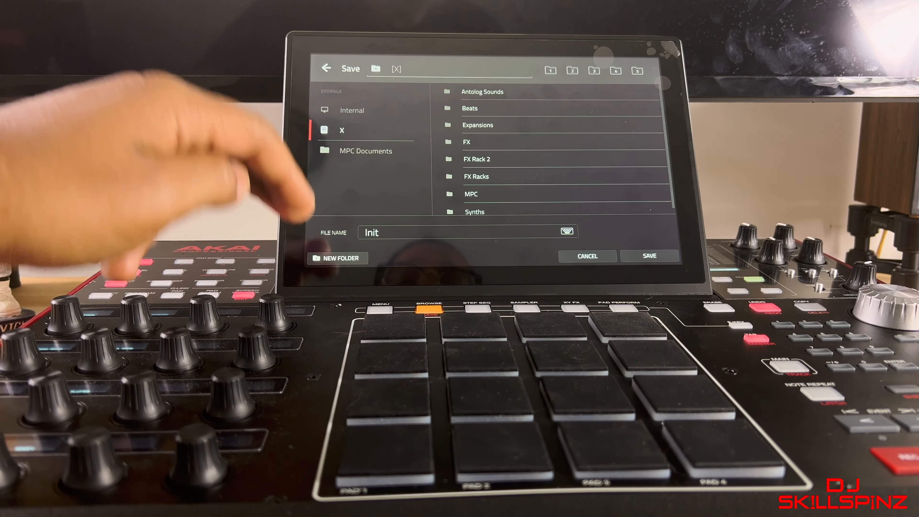
Name the AIR Flavor preset 'Flav' and save it to drive X.
left_click(337, 258)
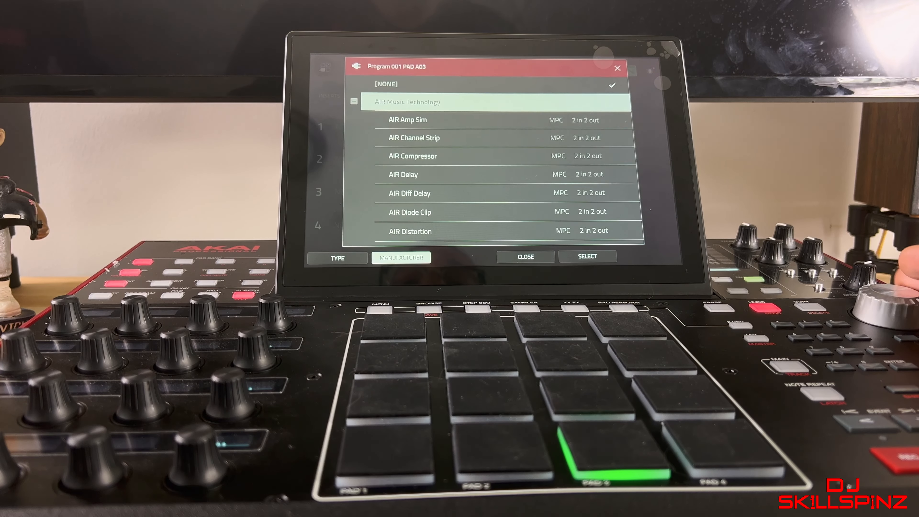
Pick AIR Flavor from the plugin list for pad A03 and load its Flav preset.
scroll("down", 3)
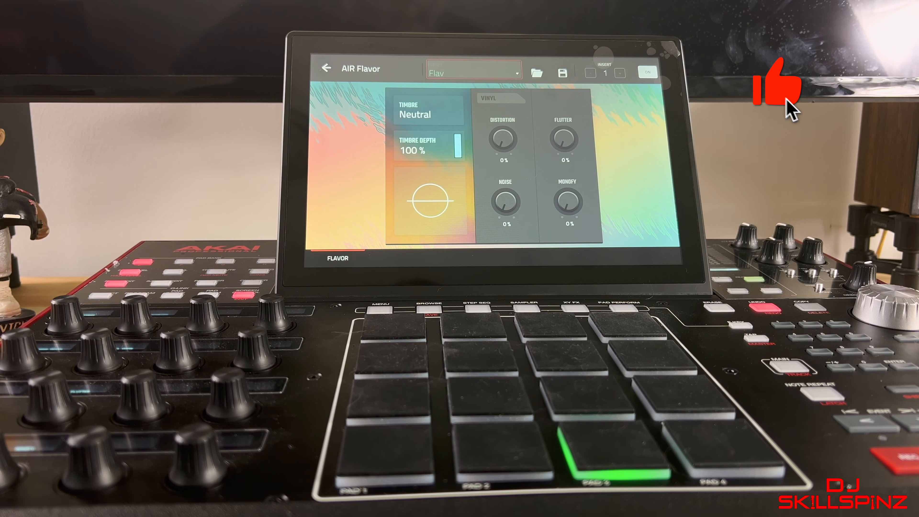
left_click(784, 103)
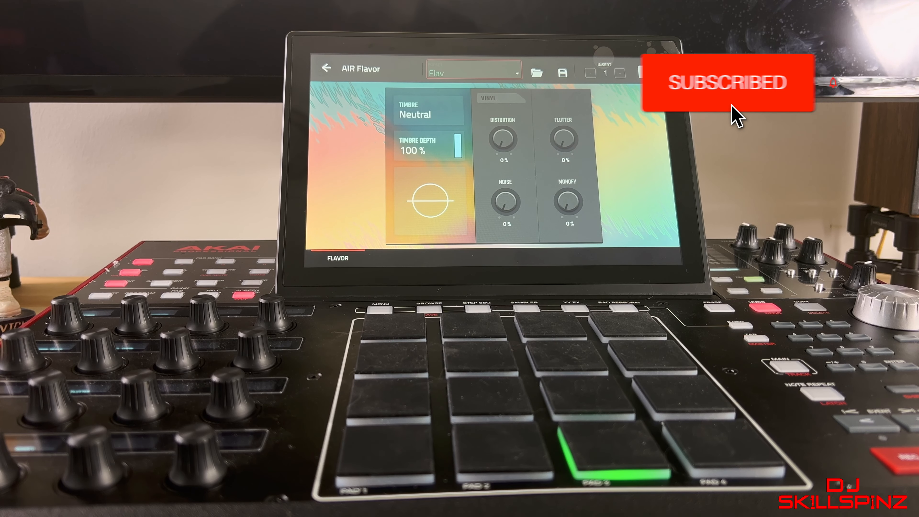